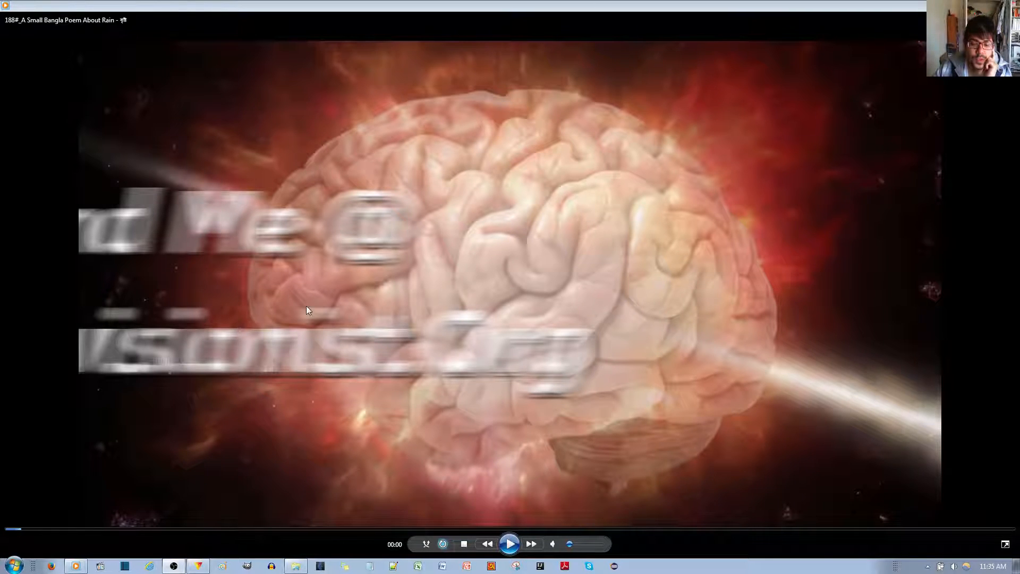
# Play the rendered 'A Small Bangla Poem About Rain' video in Windows Media Player
pyautogui.click(509, 545)
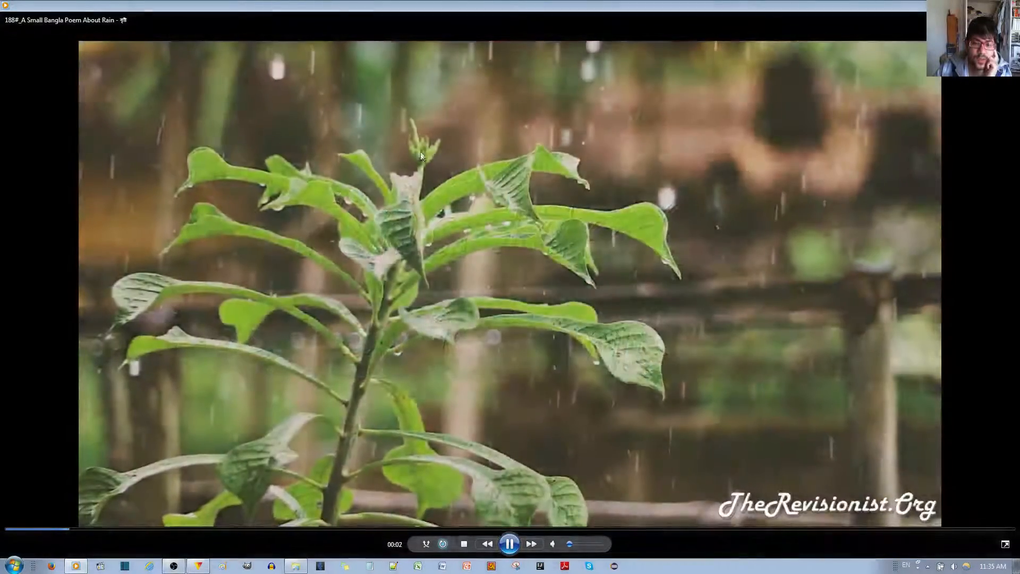
pyautogui.moveTo(510, 294)
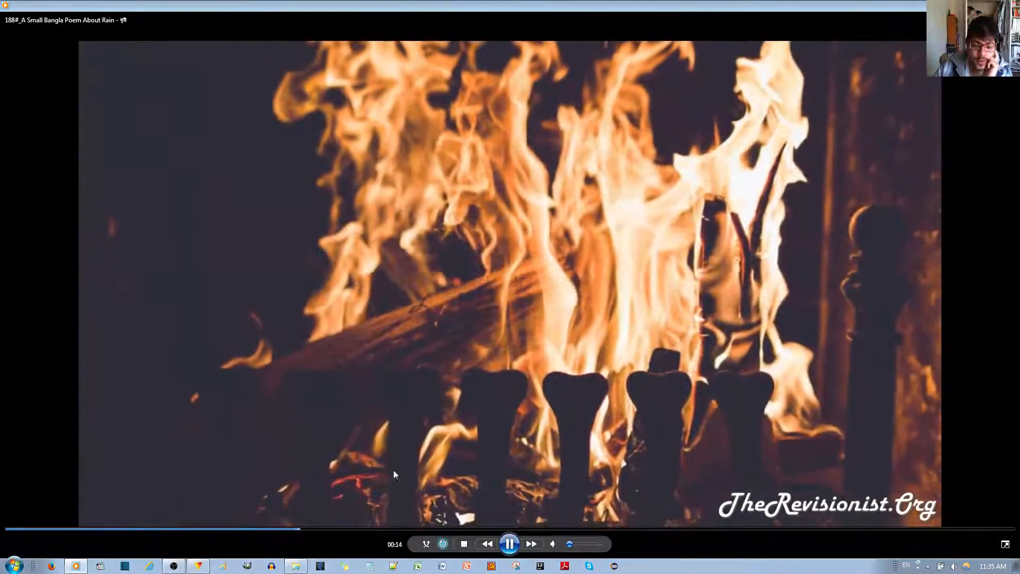
# Switch to HitFilm and select the transition point before the teddy-kelley clip on Video 1
pyautogui.click(510, 544)
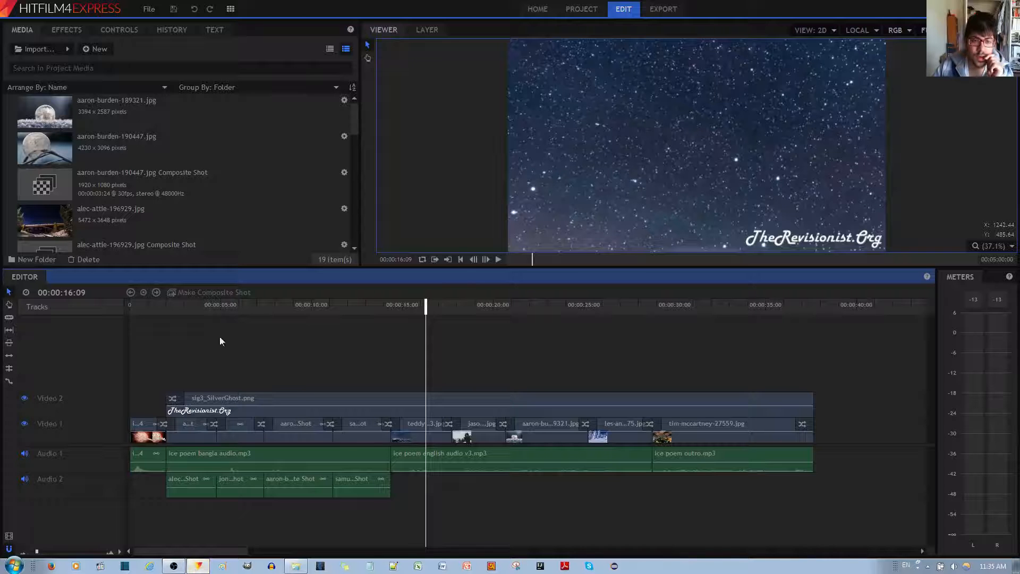
pyautogui.click(423, 424)
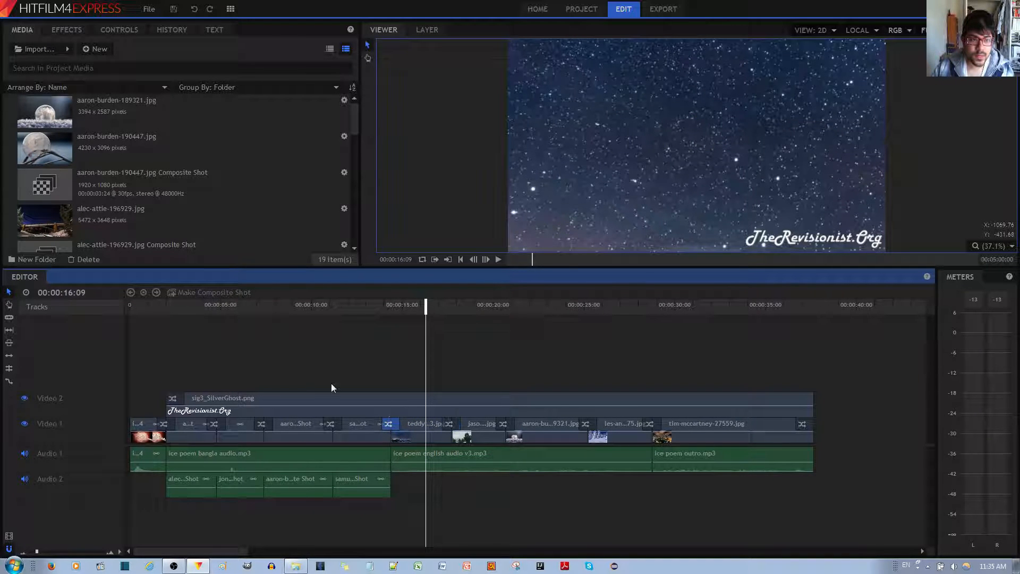
# Apply Cross Dissolve from Transitions - Video > Dissolve to the cut before teddy-kelley
pyautogui.click(66, 30)
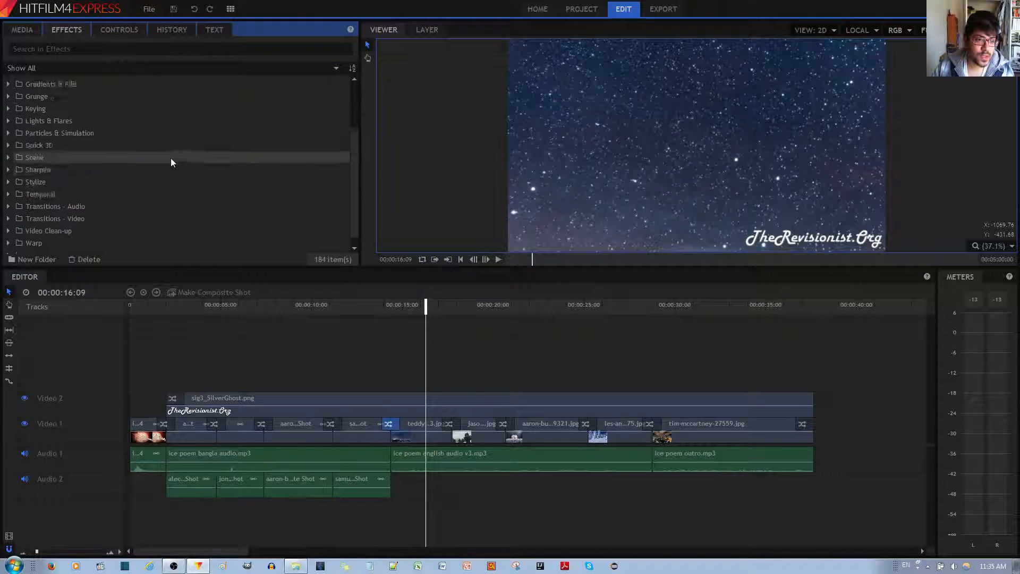
pyautogui.click(8, 219)
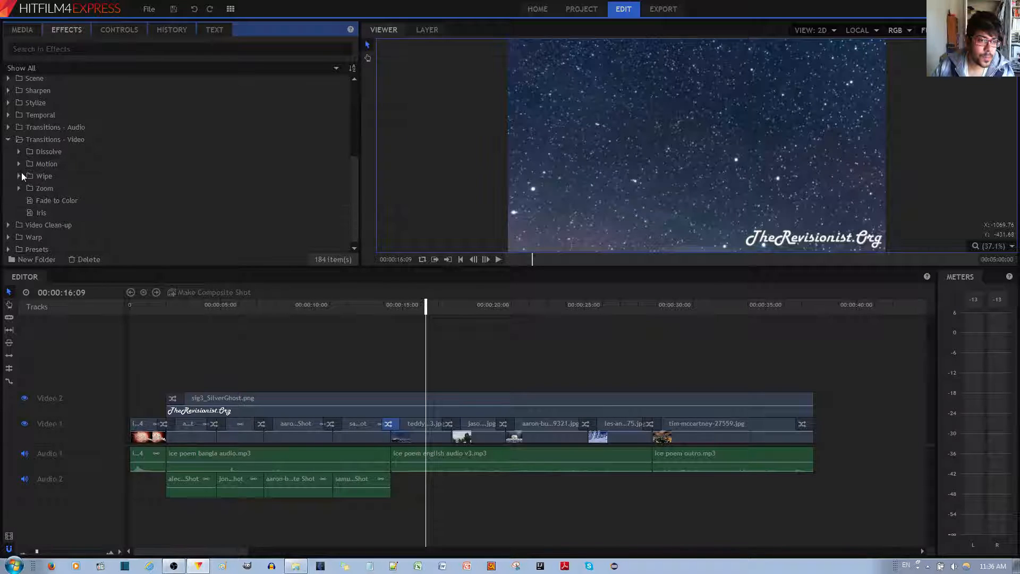
pyautogui.click(20, 151)
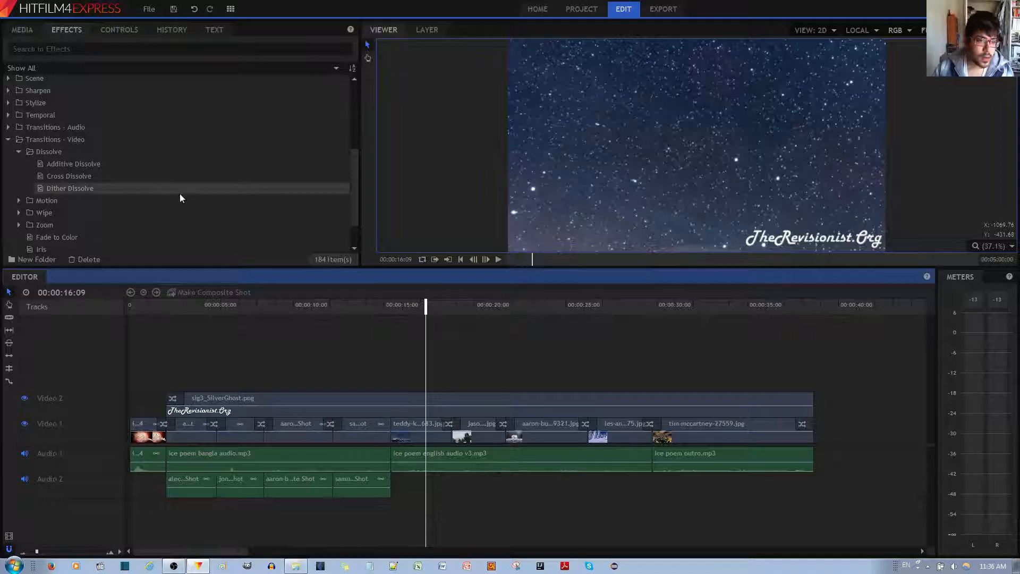
pyautogui.click(70, 176)
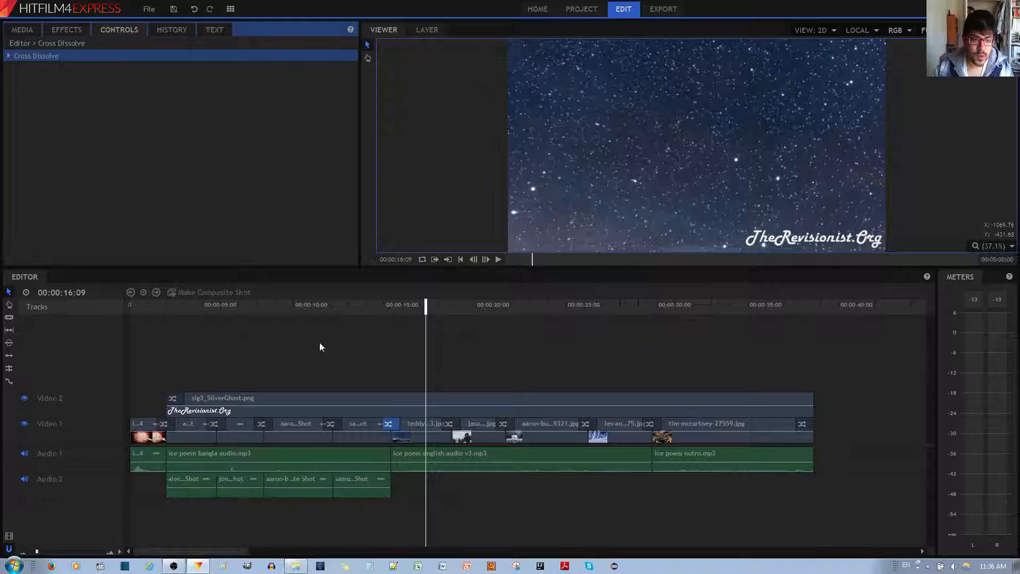
# Move the playhead to about 15s, select teddy-kelley, and start Make Composite Shot
pyautogui.click(406, 304)
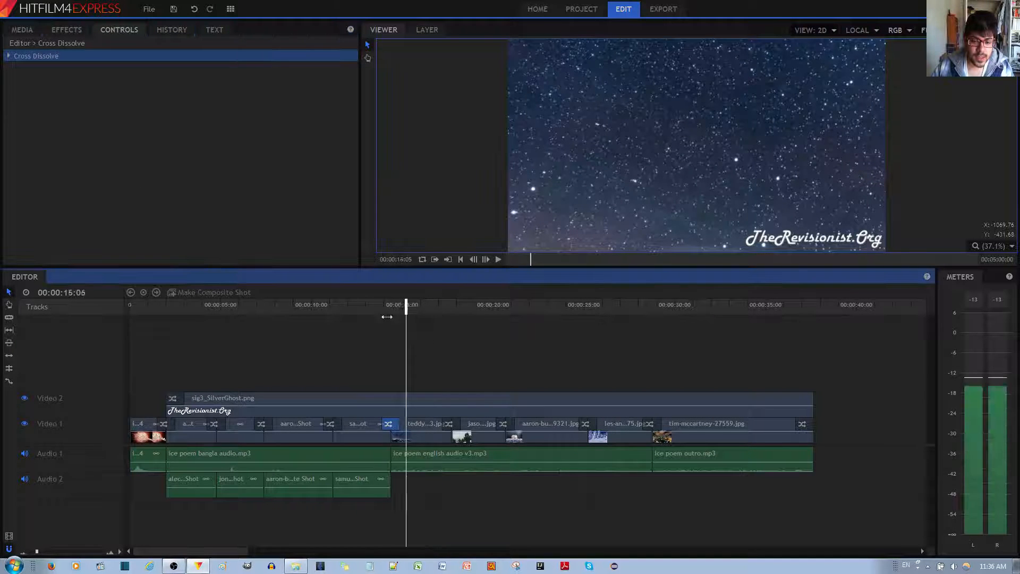
pyautogui.click(499, 258)
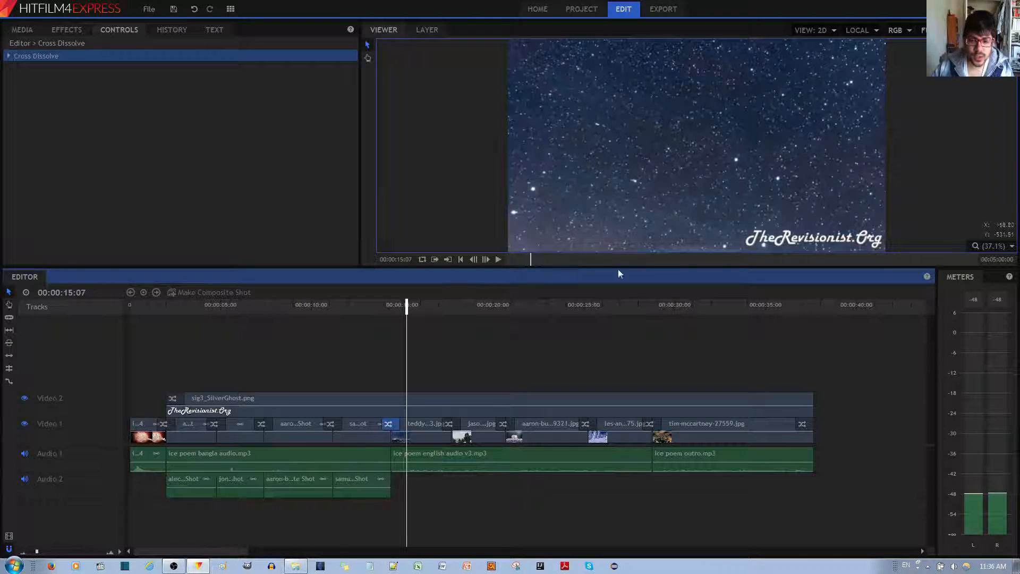
pyautogui.click(426, 424)
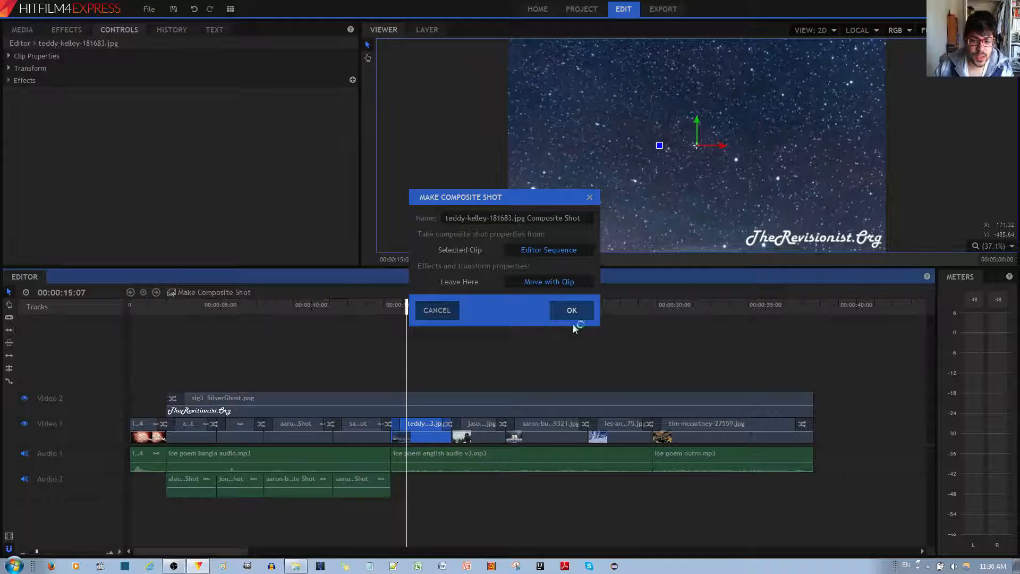
# Create the composite shot and expand the image layer's Transform properties
pyautogui.click(571, 309)
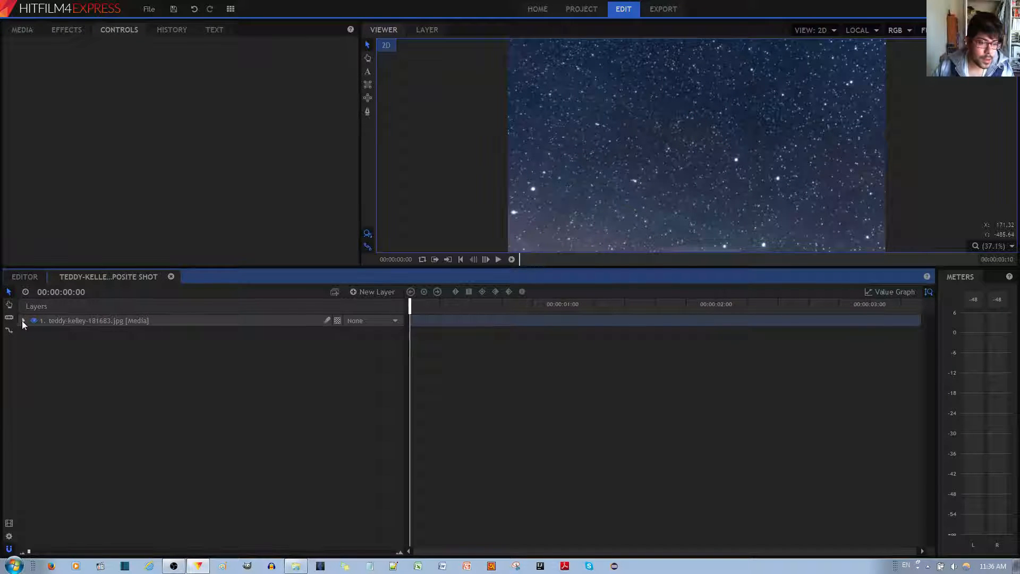
pyautogui.click(23, 320)
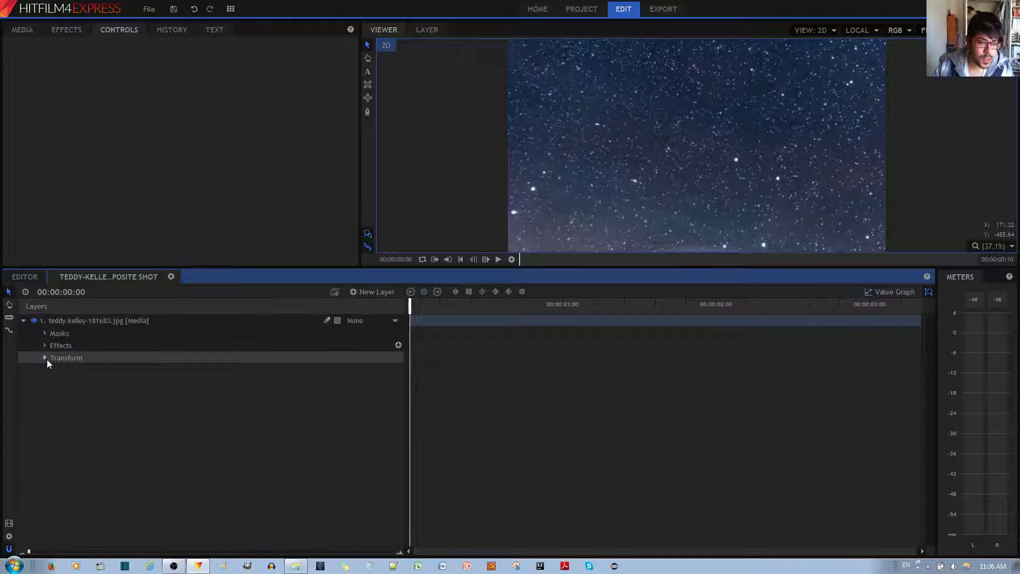
pyautogui.click(44, 357)
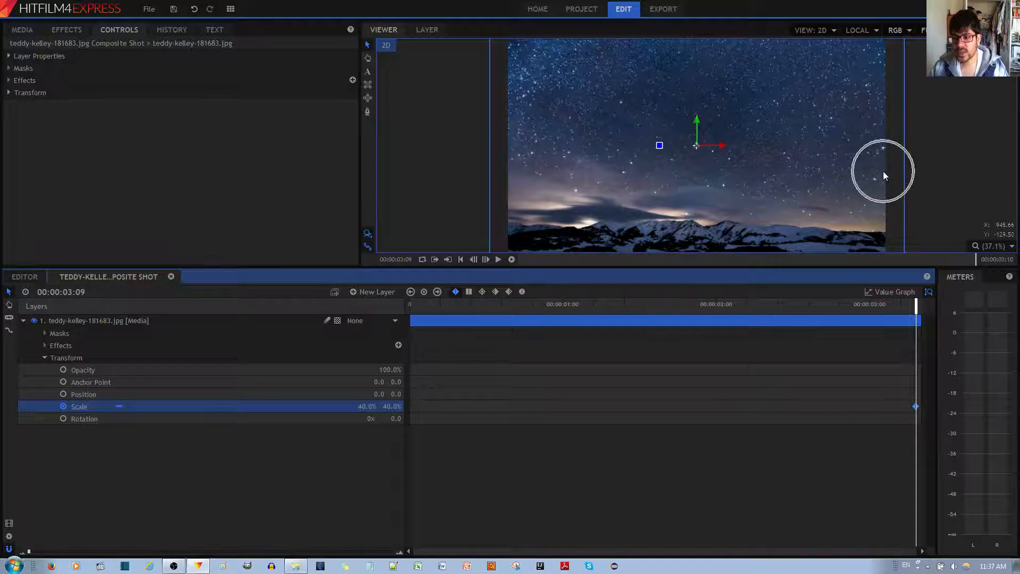
# Set the image layer's scale to about 37% at the shot's start
pyautogui.doubleClick(369, 406)
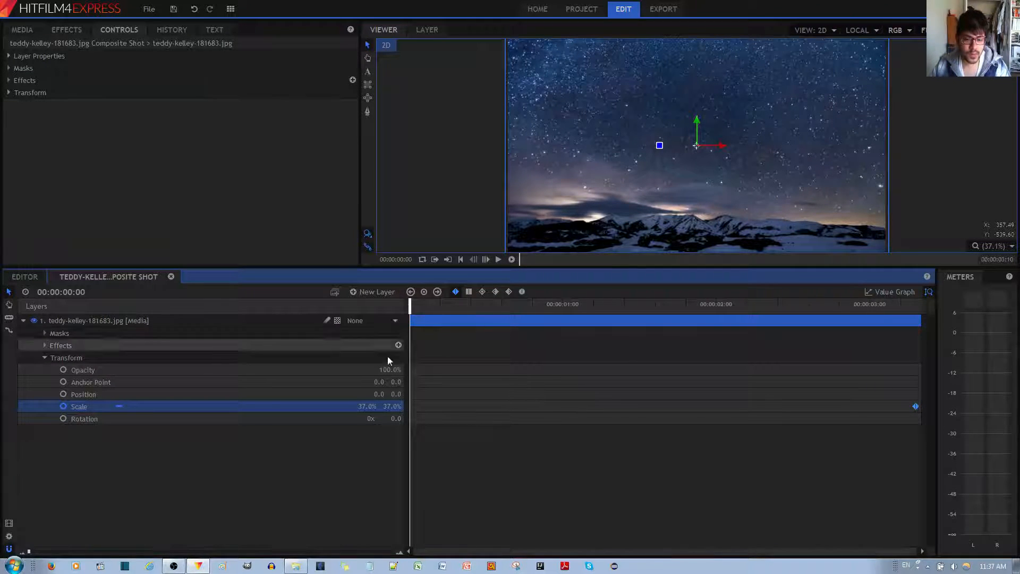
pyautogui.doubleClick(369, 406)
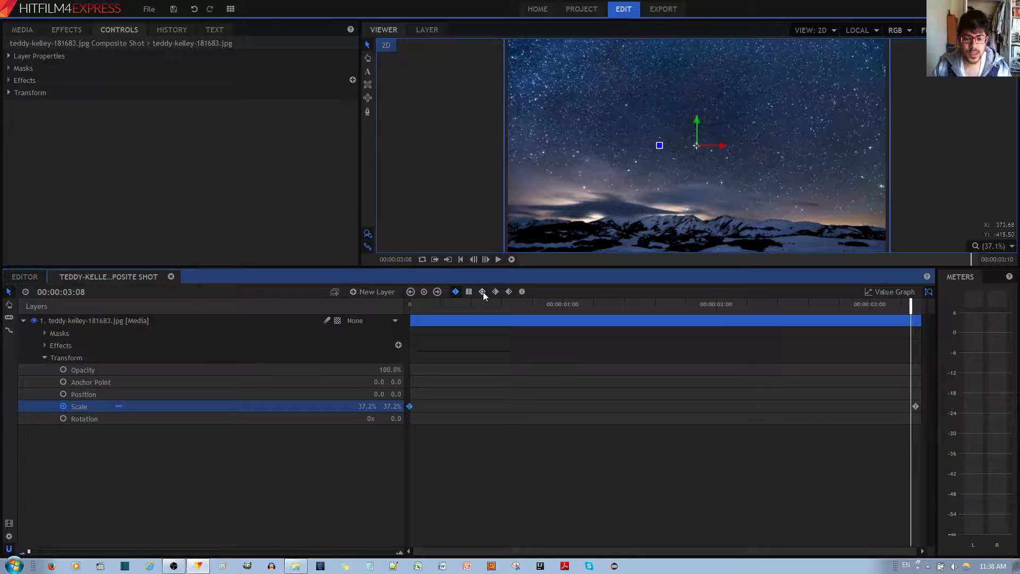
pyautogui.moveTo(482, 292)
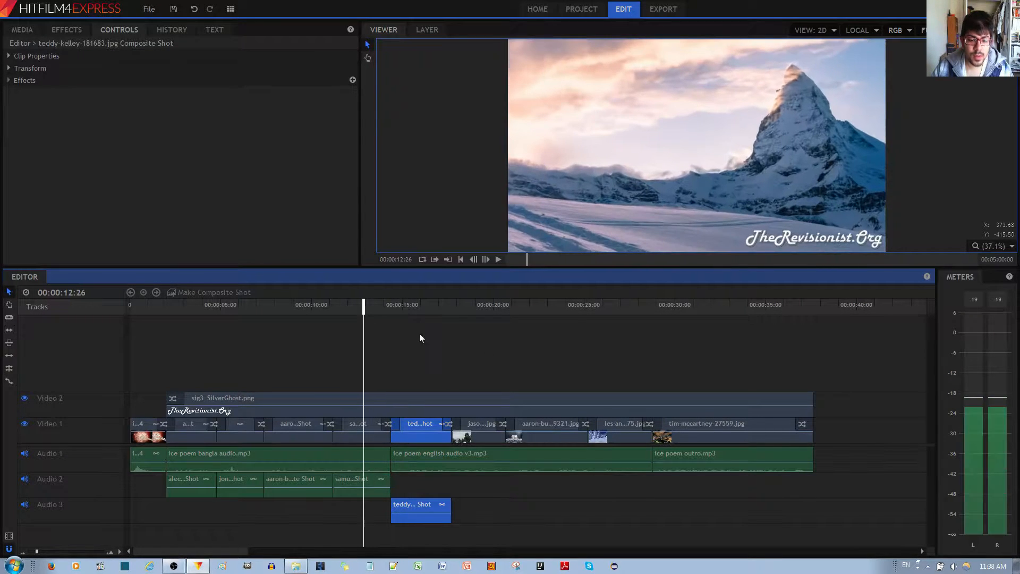
# Play the main timeline from the mountain image into the teddy-kelley composite shot
pyautogui.click(499, 259)
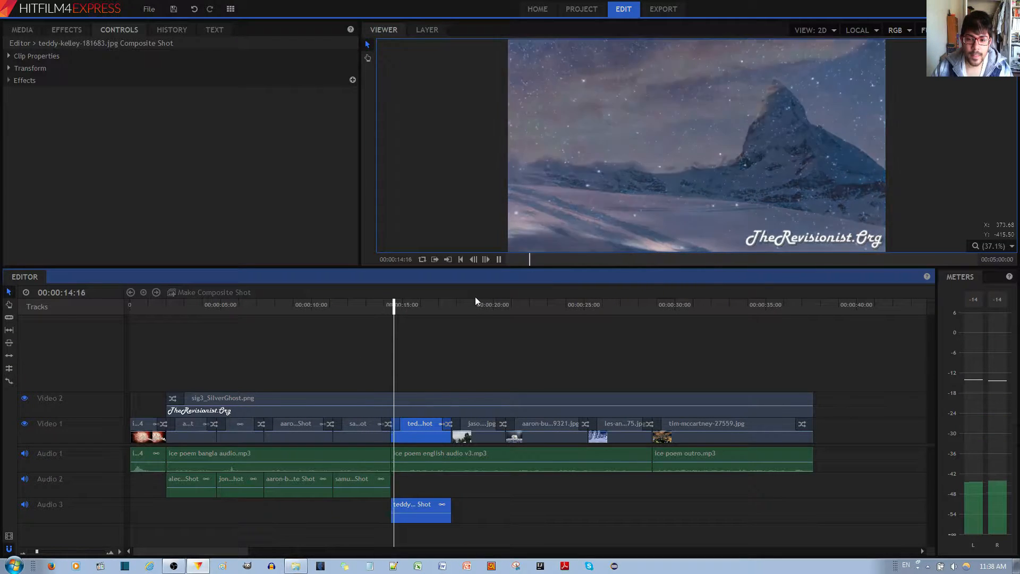